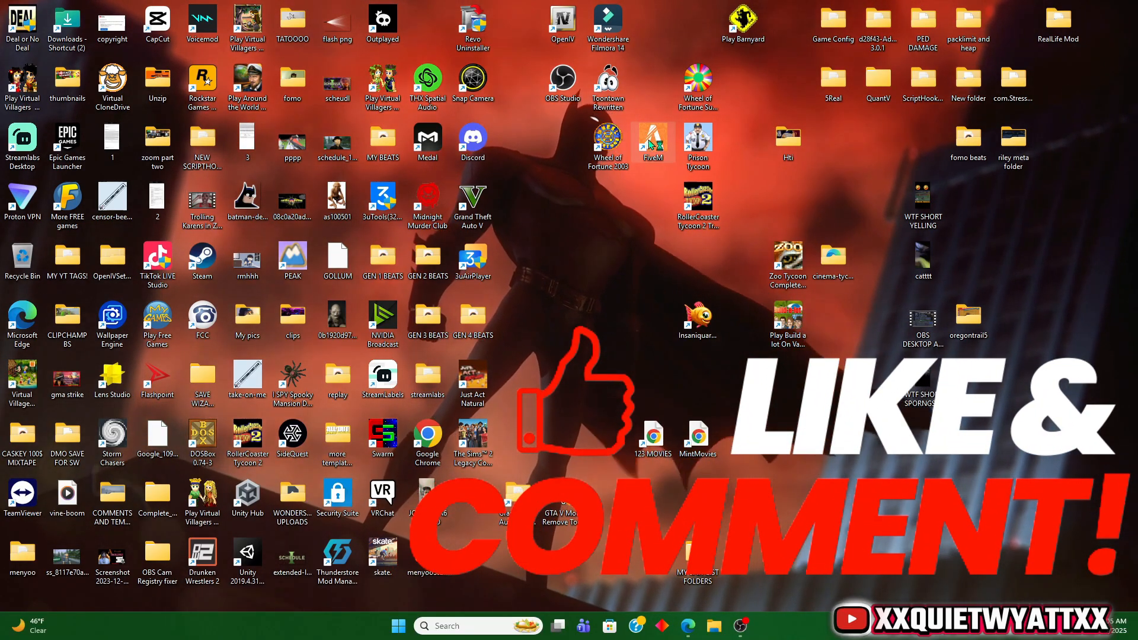
# Step: Start FiveM from its desktop shortcut so the home screen with the server list appears
pyautogui.doubleClick(652, 141)
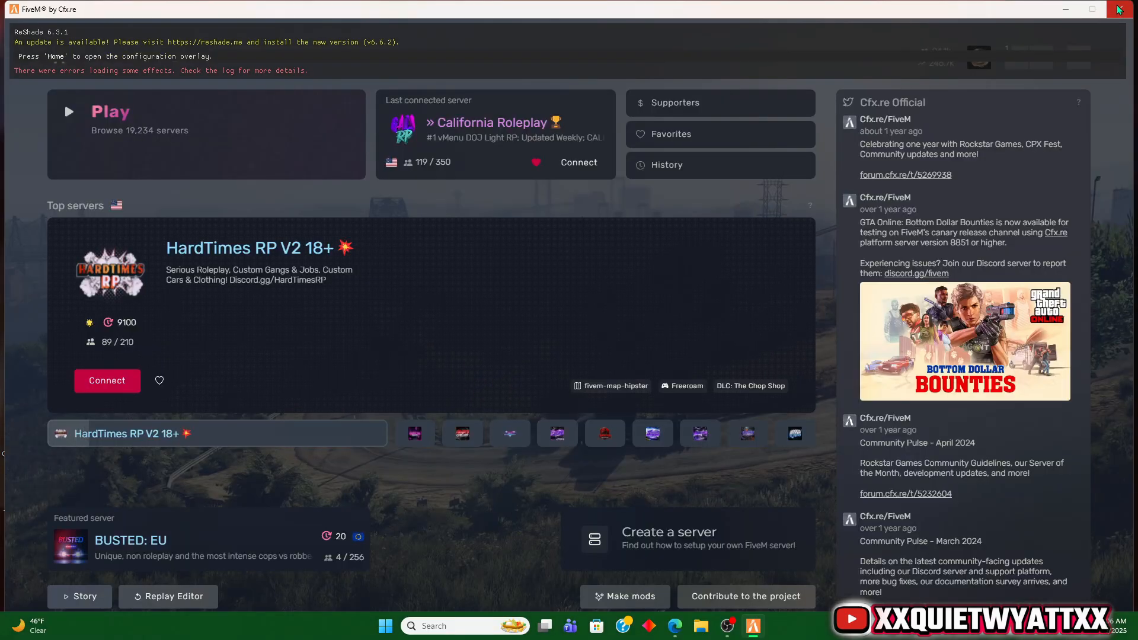
# Step: Search Windows for %APPDATA% to reach the CitizenFX folder holding gta5_settings and fivem.cfg
pyautogui.click(1120, 8)
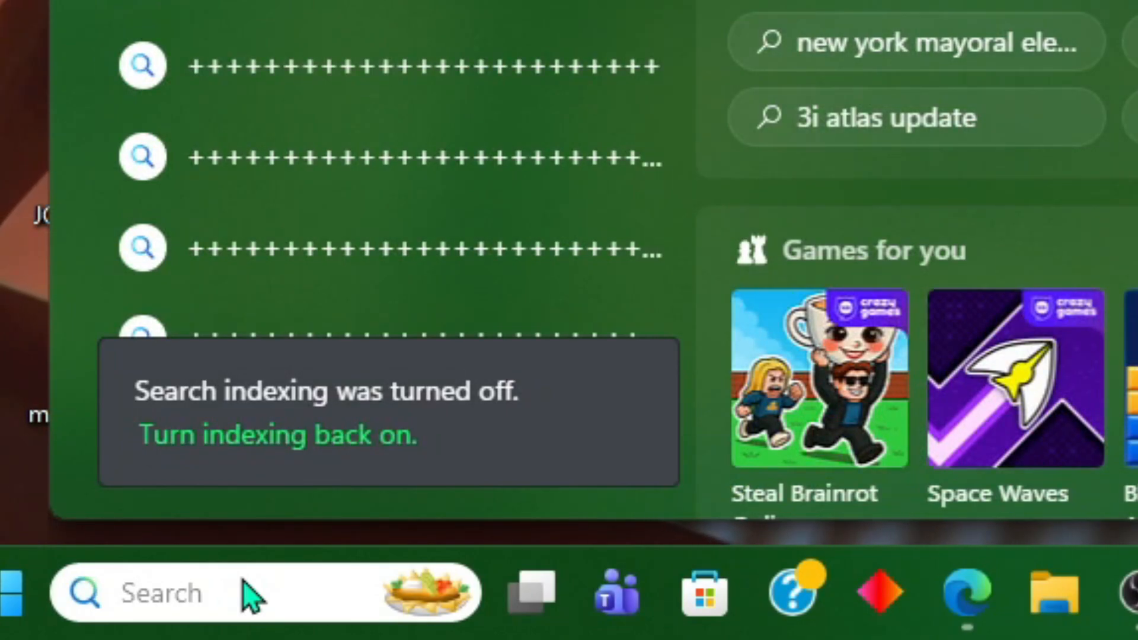
pyautogui.write('%APPDA')
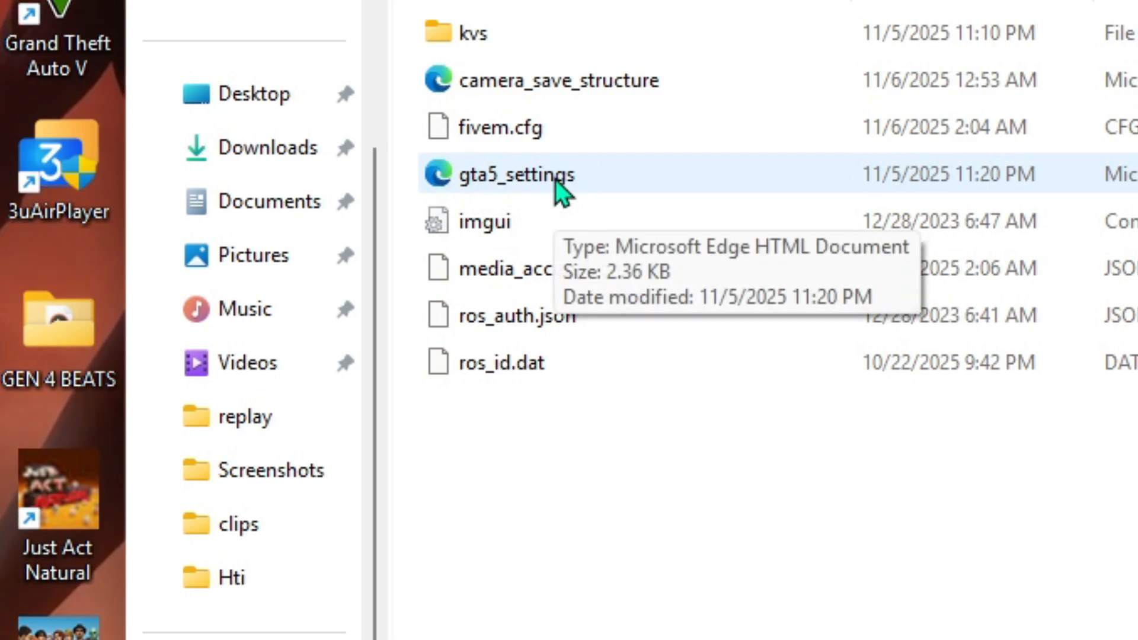
# Step: Open gta5_settings.xml in Notepad and scroll down to the <video> section with the Windowed entry
pyautogui.rightClick(516, 174)
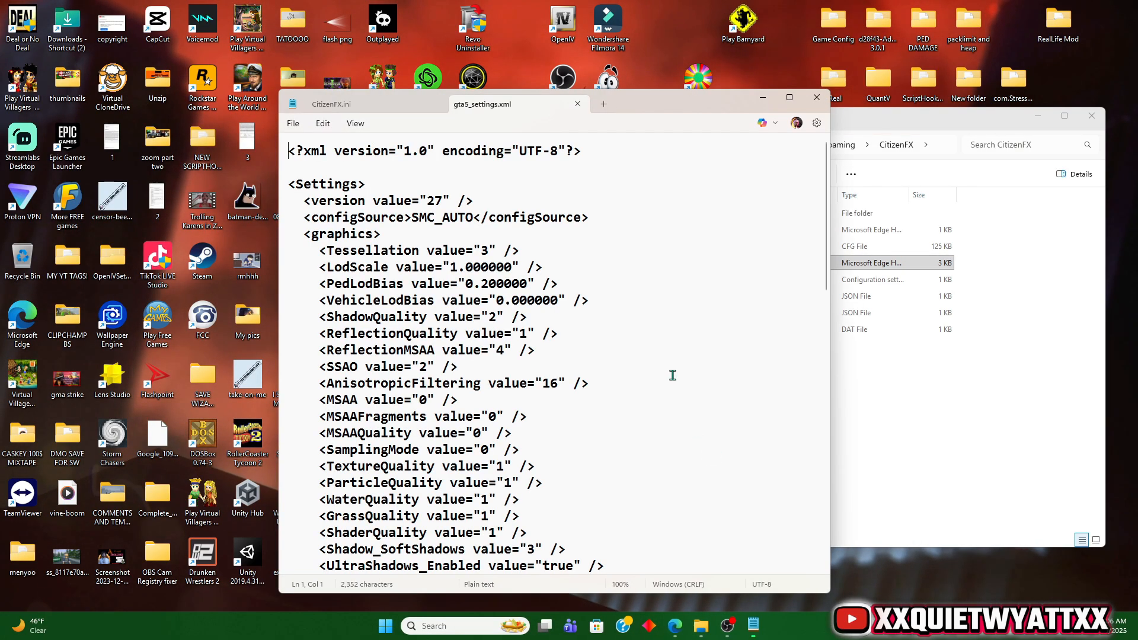
pyautogui.scroll(-3)
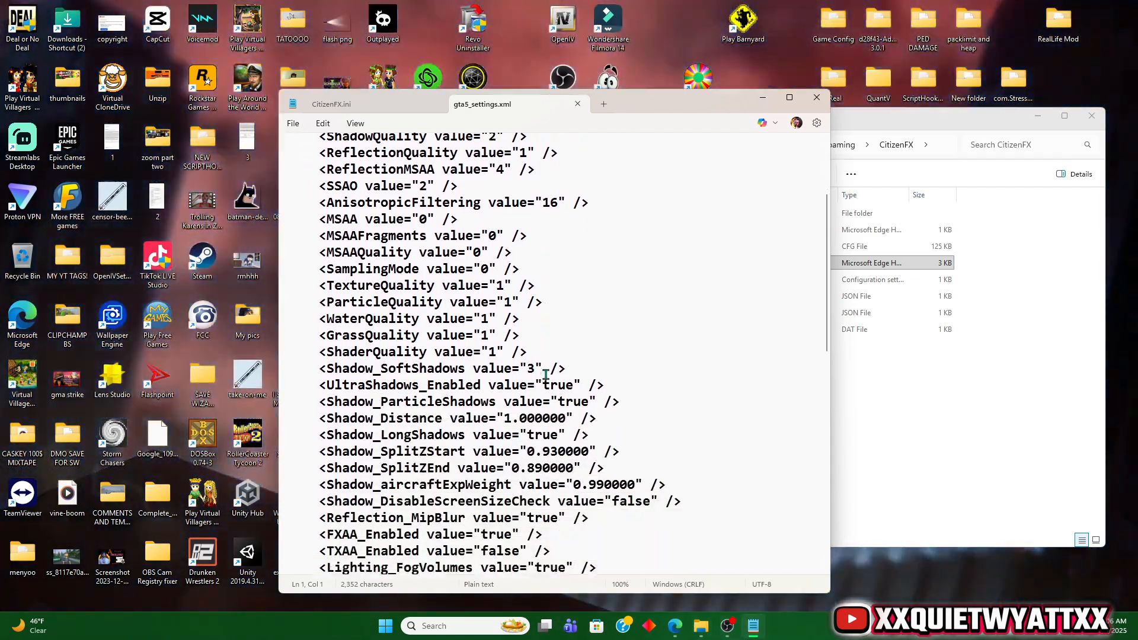
pyautogui.scroll(-3)
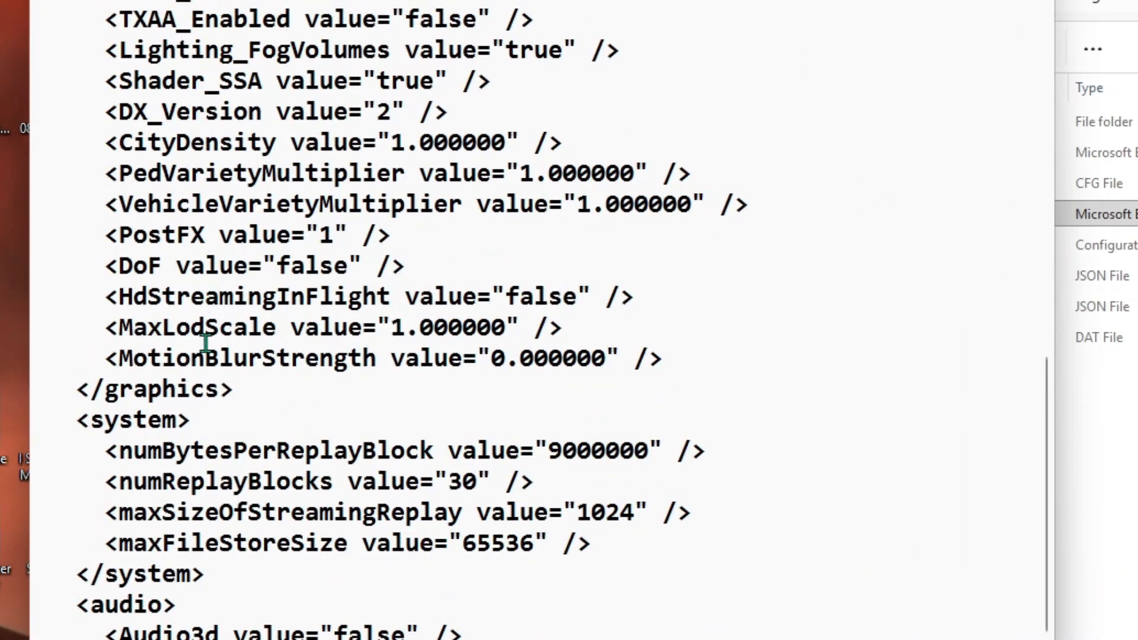
pyautogui.scroll(-3)
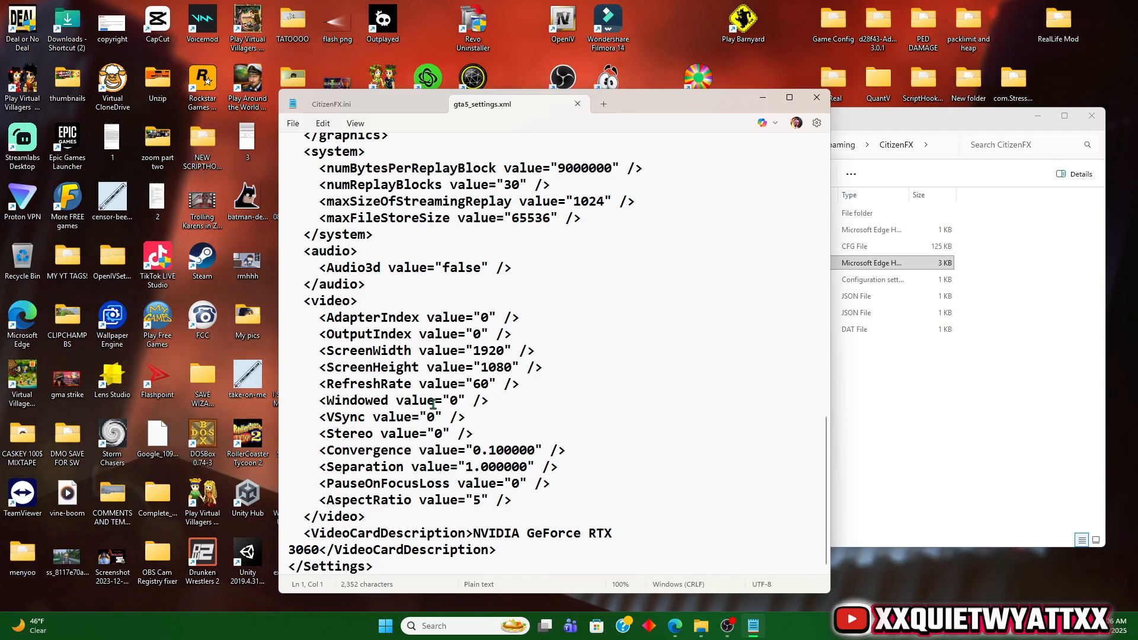
# Step: Change the Windowed value in gta5_settings.xml from 0 to 2
pyautogui.click(467, 399)
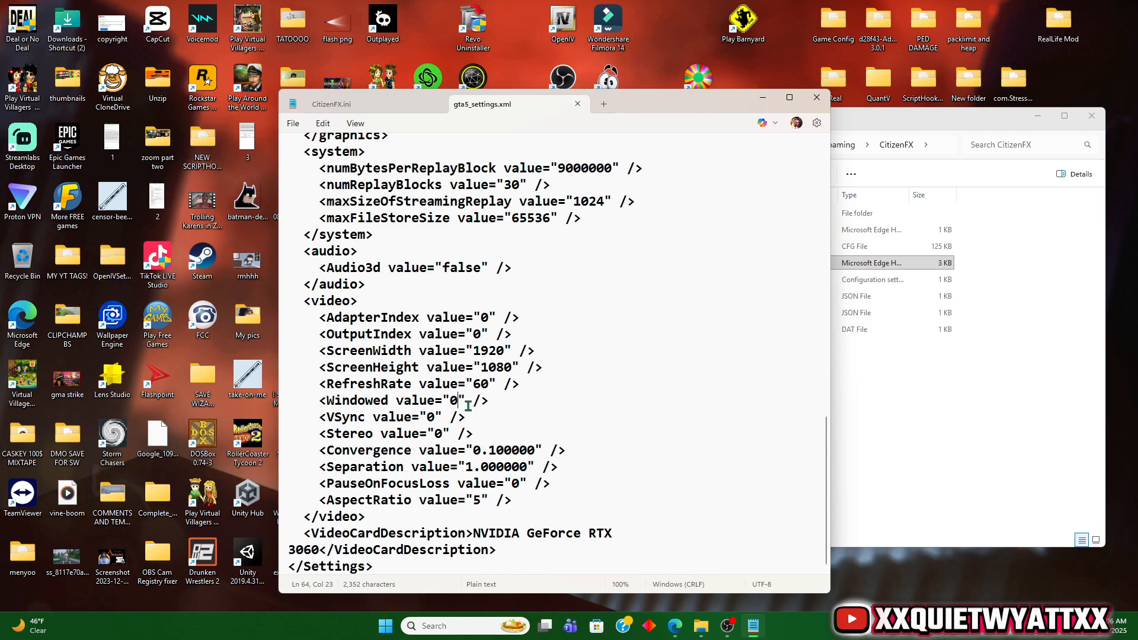
pyautogui.write('2')
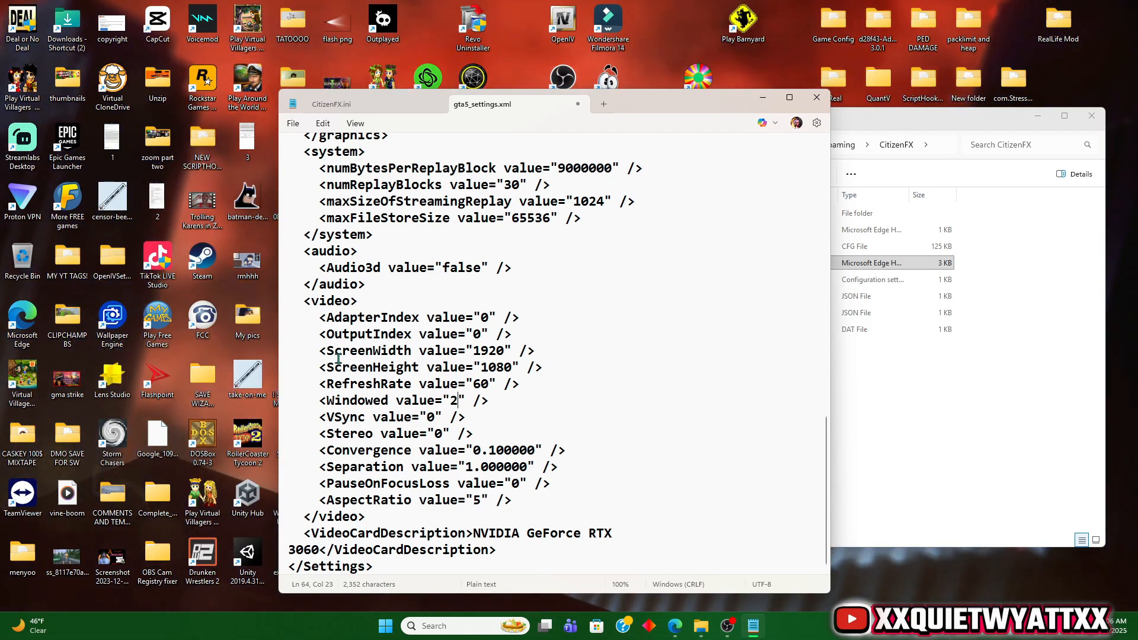
pyautogui.doubleClick(480, 351)
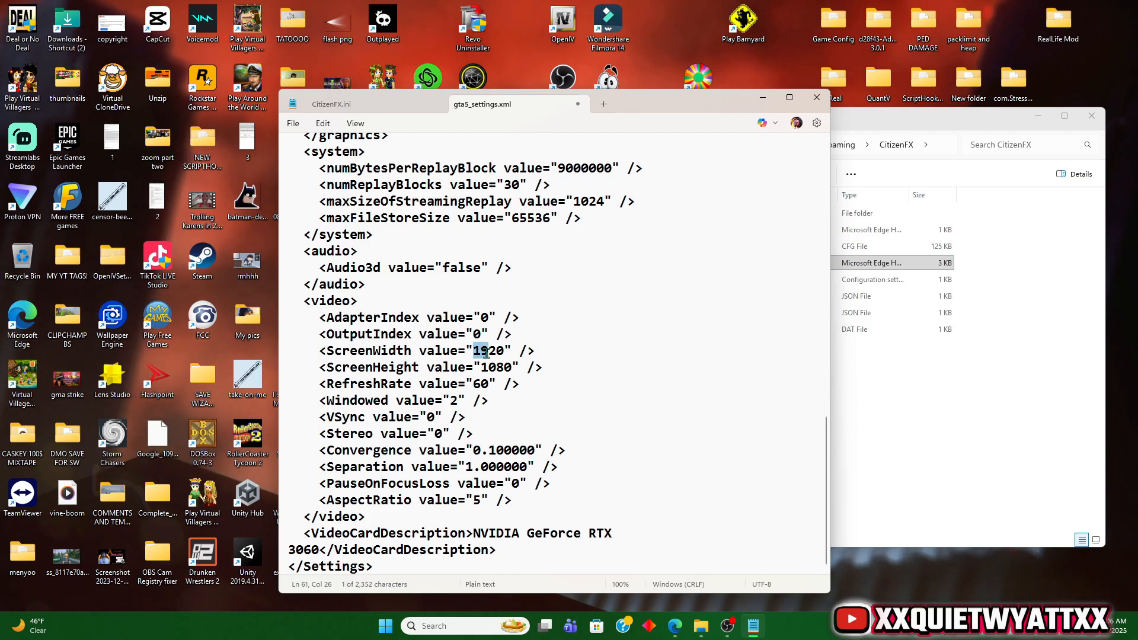
pyautogui.moveTo(477, 351); pyautogui.dragTo(515, 367)
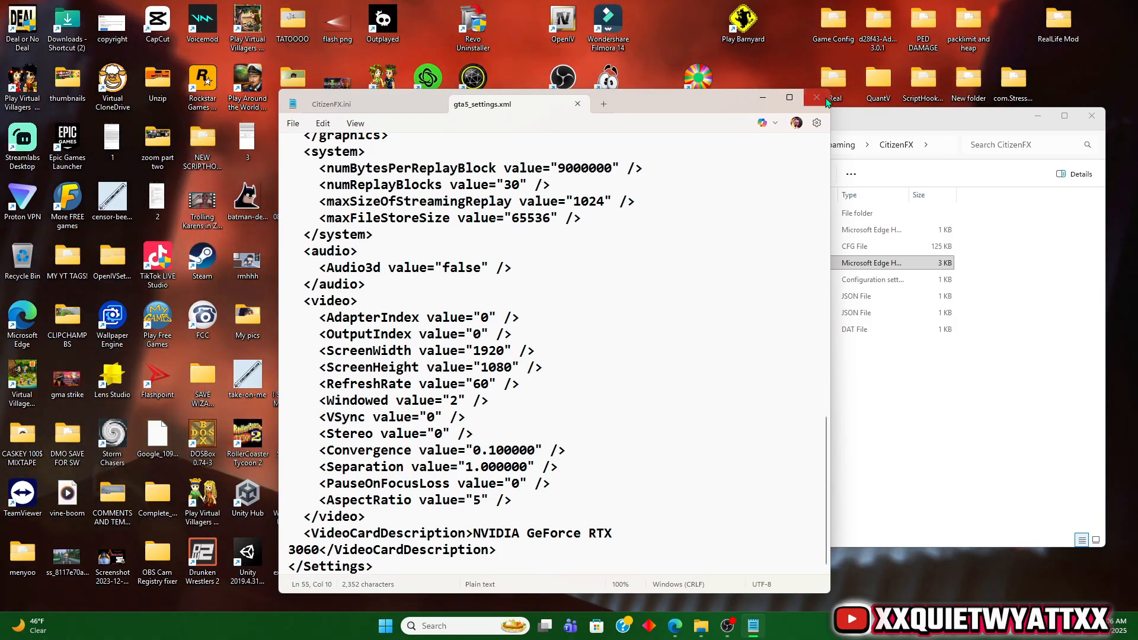
# Step: Close Notepad keeping the edit, then start FiveM again from the desktop
pyautogui.click(815, 98)
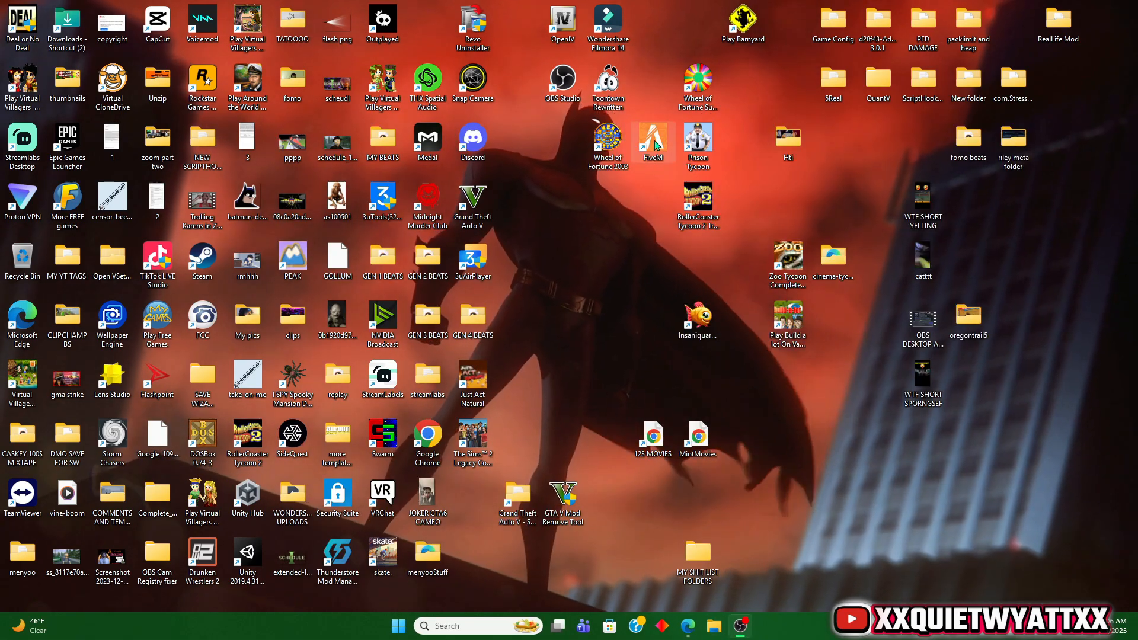
pyautogui.doubleClick(652, 140)
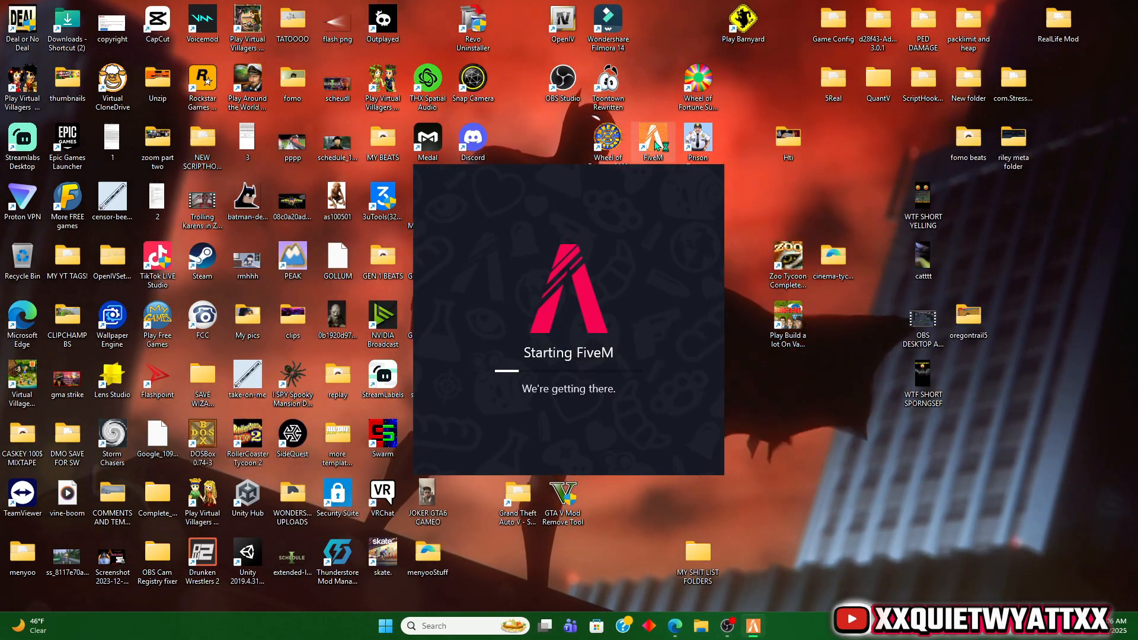